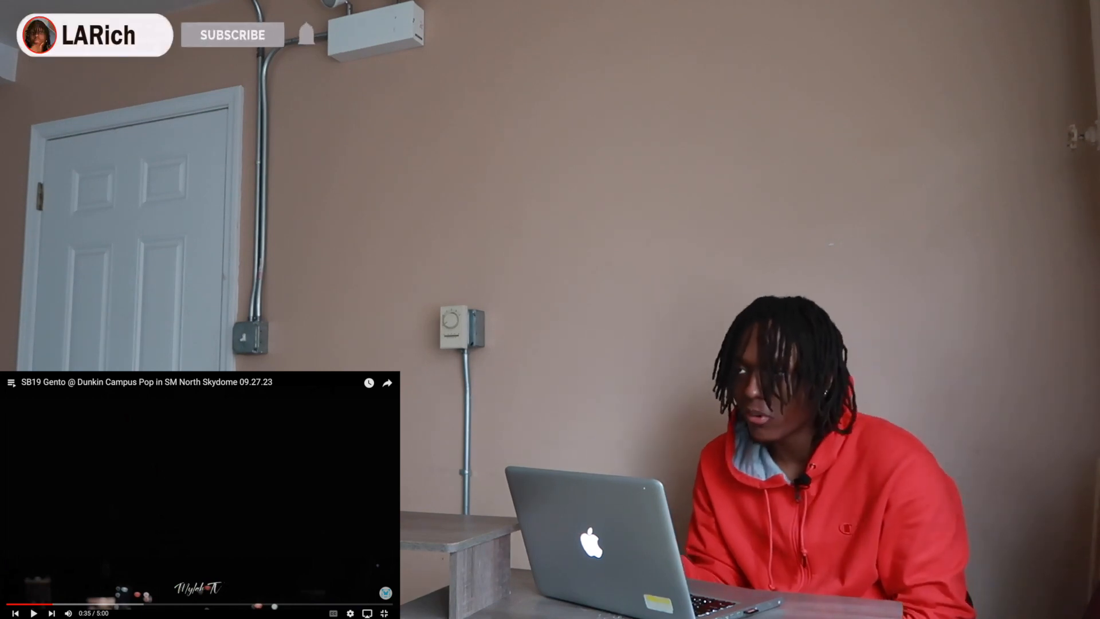
pyautogui.click(232, 34)
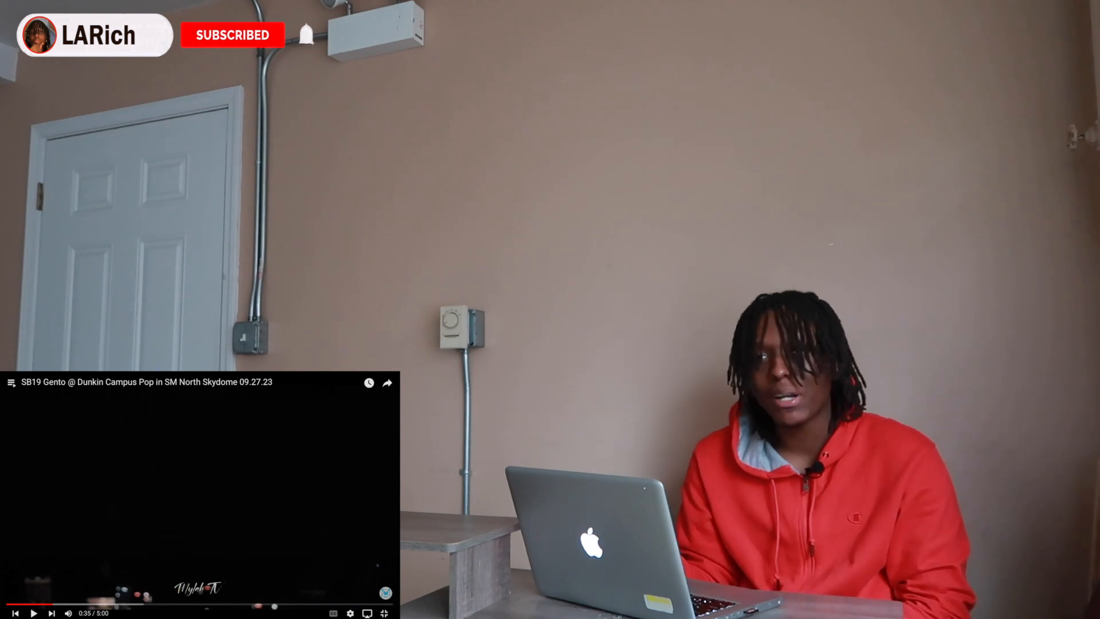